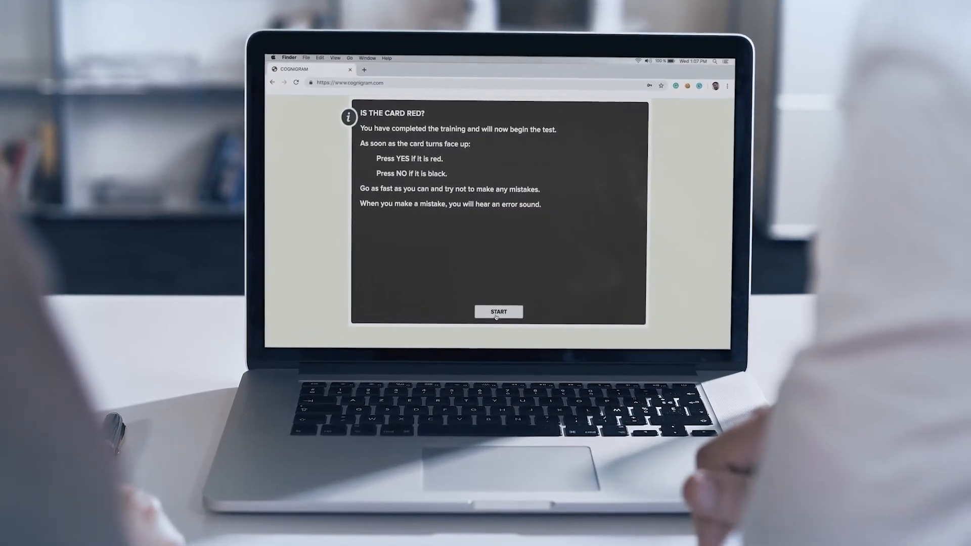
- Start the 'Is the card red?' test from the instructions screen
{"action": "left_click", "coordinate": [498, 312]}
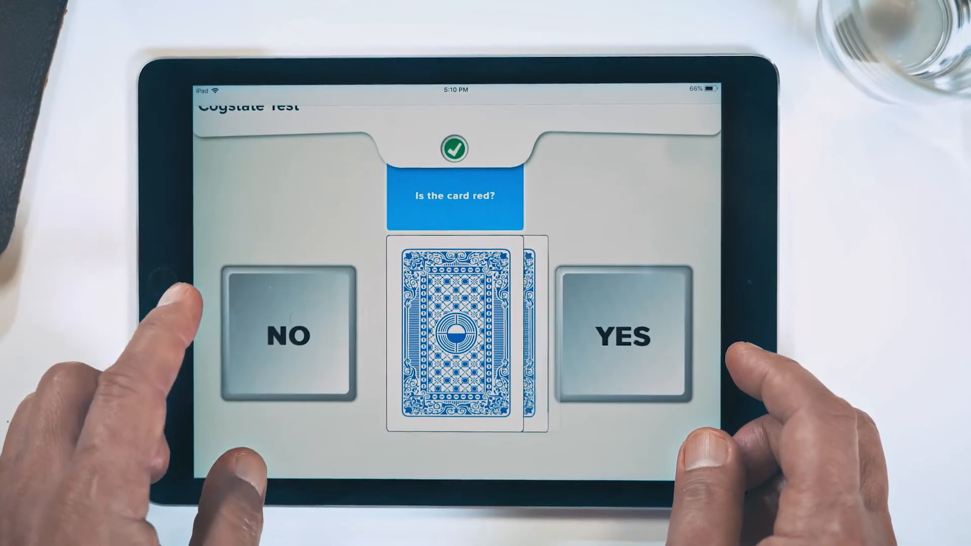
- Answer YES for the face-up red joker card
{"action": "left_click", "coordinate": [626, 337]}
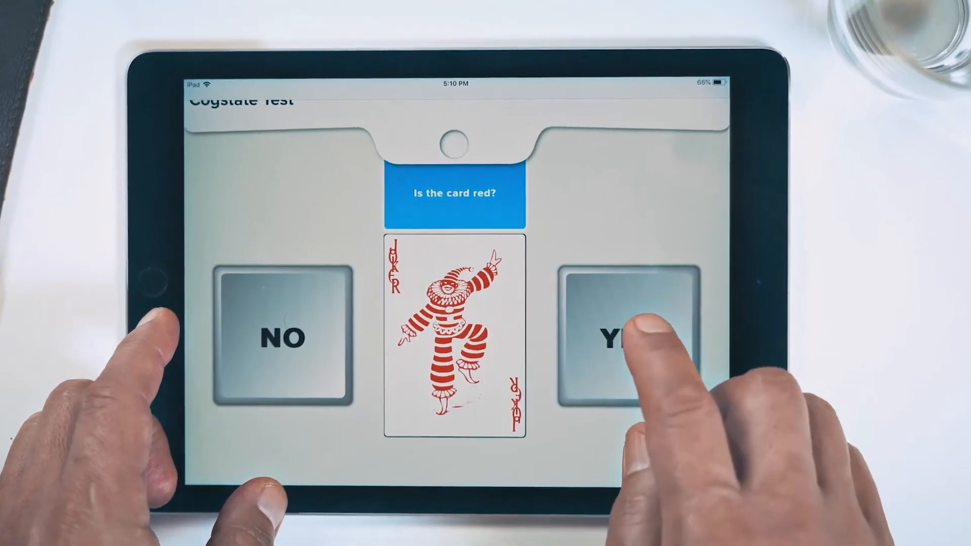